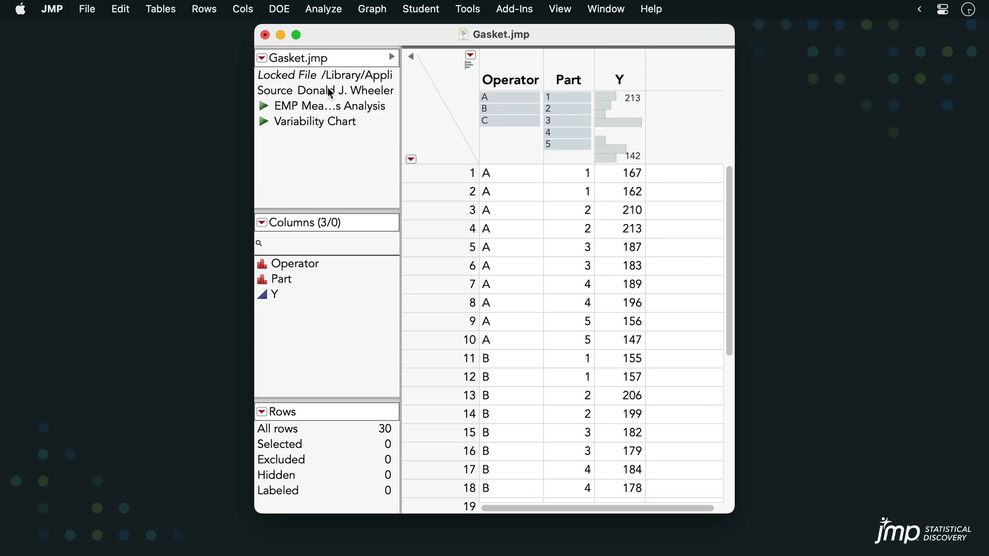
- Show the Quality and Process analyses list from the Analyze menu
click(322, 9)
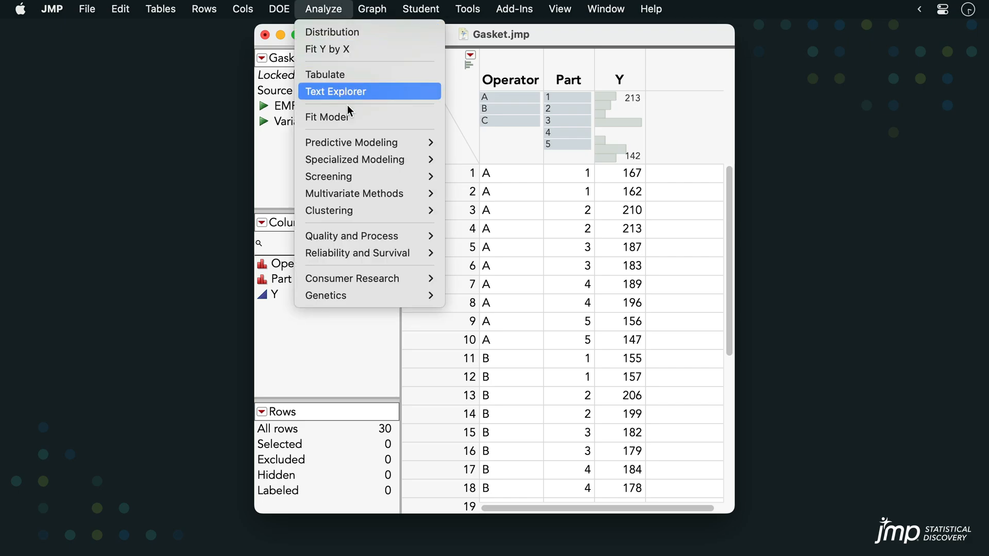
mouse_move(351, 235)
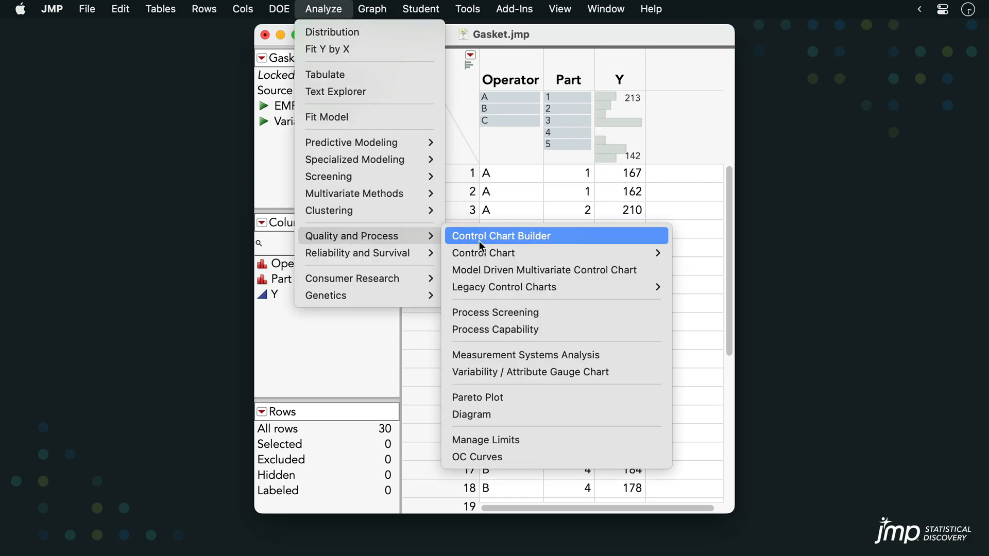
mouse_move(527, 372)
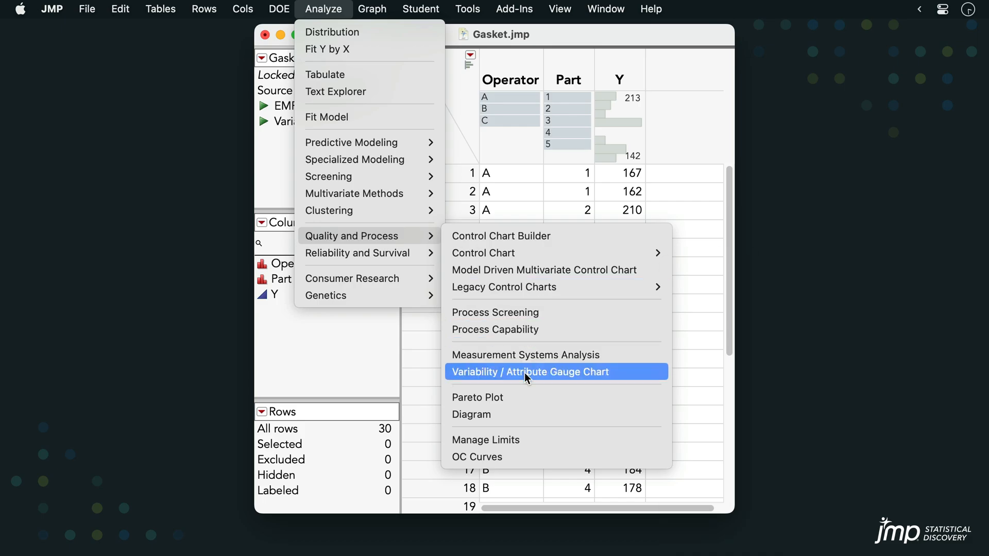
- Launch Variability / Attribute Gauge Chart with Y as response, Part as Part,Sample ID, Operator as grouping
click(529, 372)
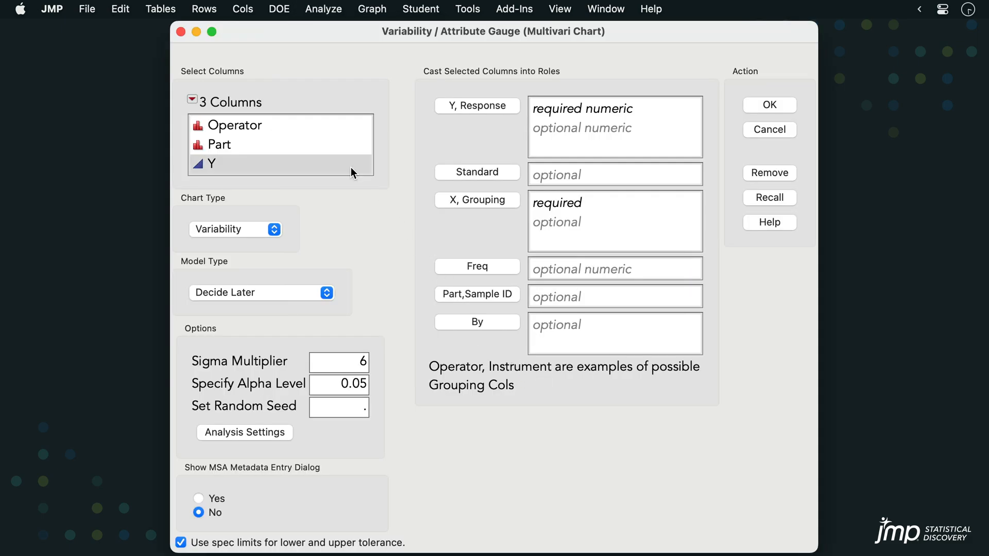
click(477, 105)
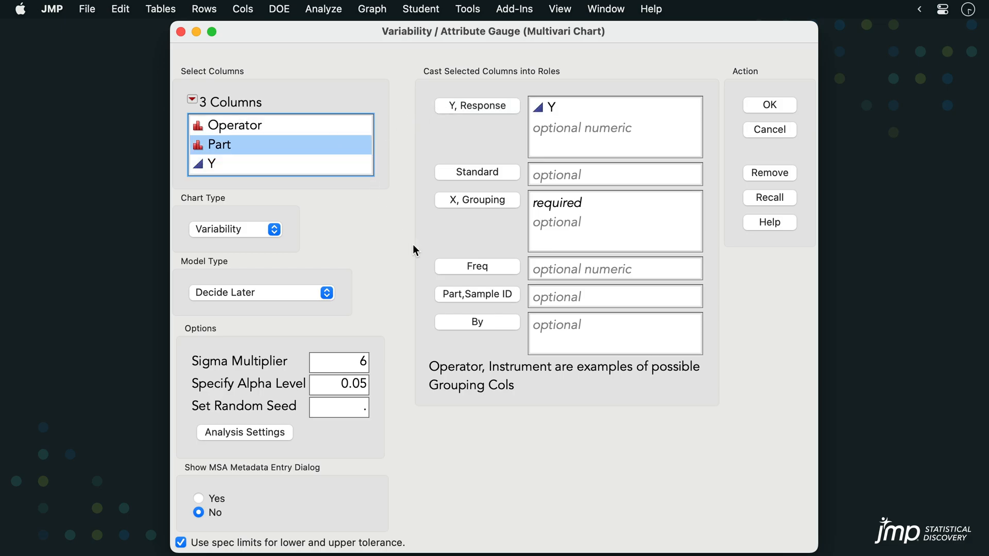
click(476, 293)
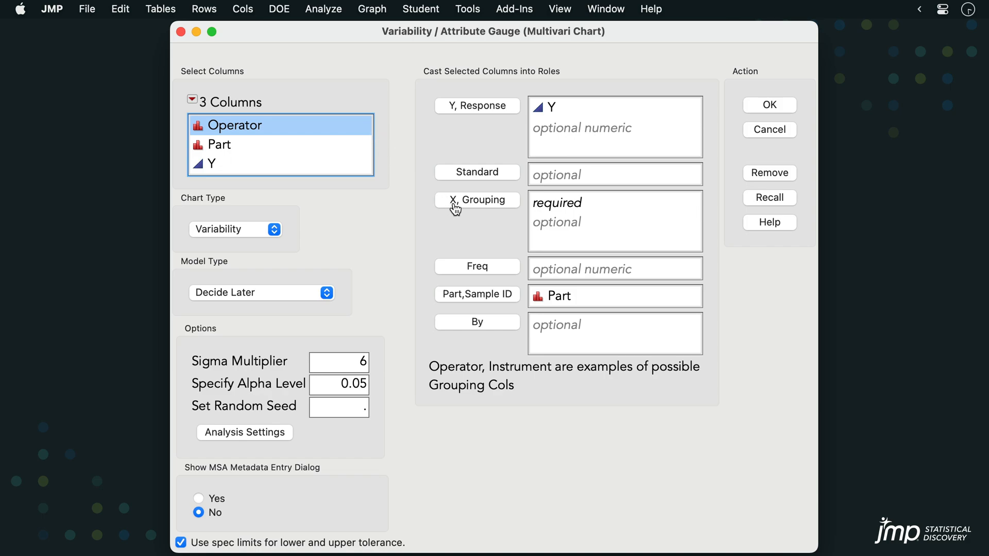
click(477, 199)
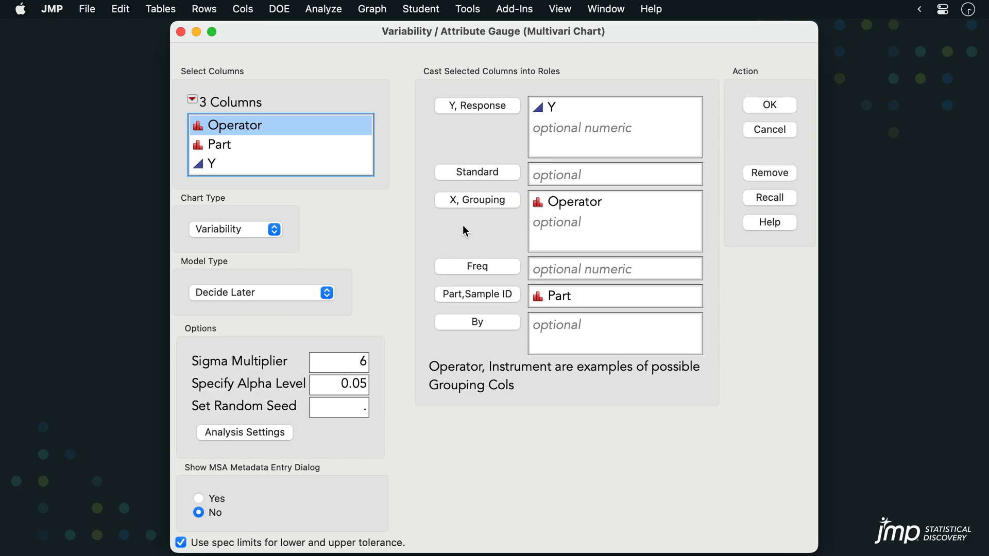
mouse_move(759, 120)
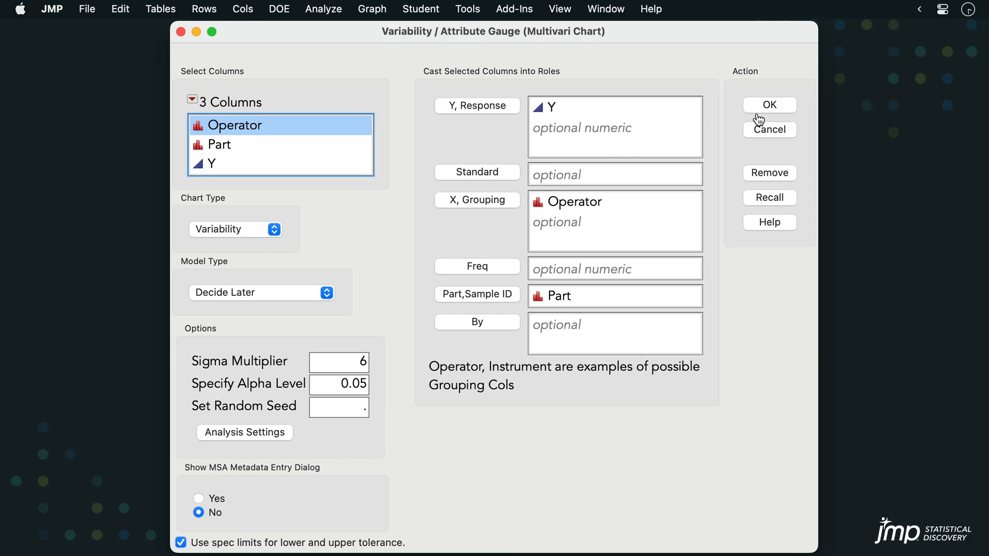
- Run the analysis to produce the variability chart of Y by Part within Operator
click(769, 105)
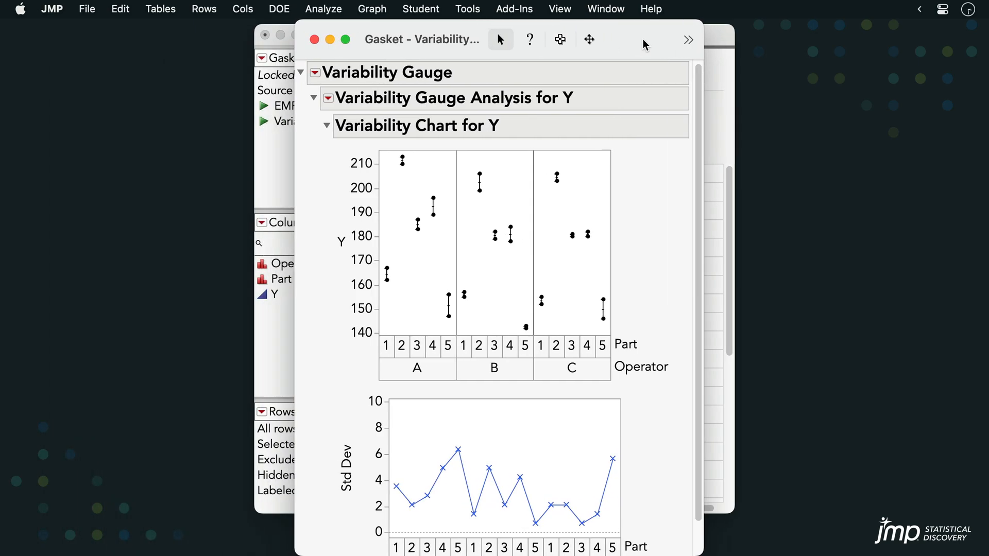
mouse_move(664, 172)
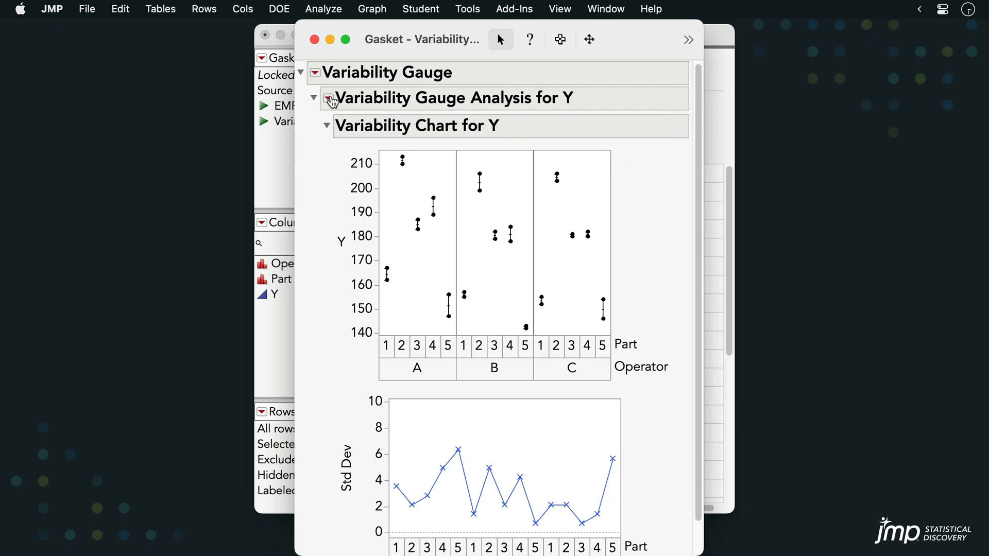
- Turn on Show Group Means from the Variability Gauge Analysis red triangle menu
click(328, 100)
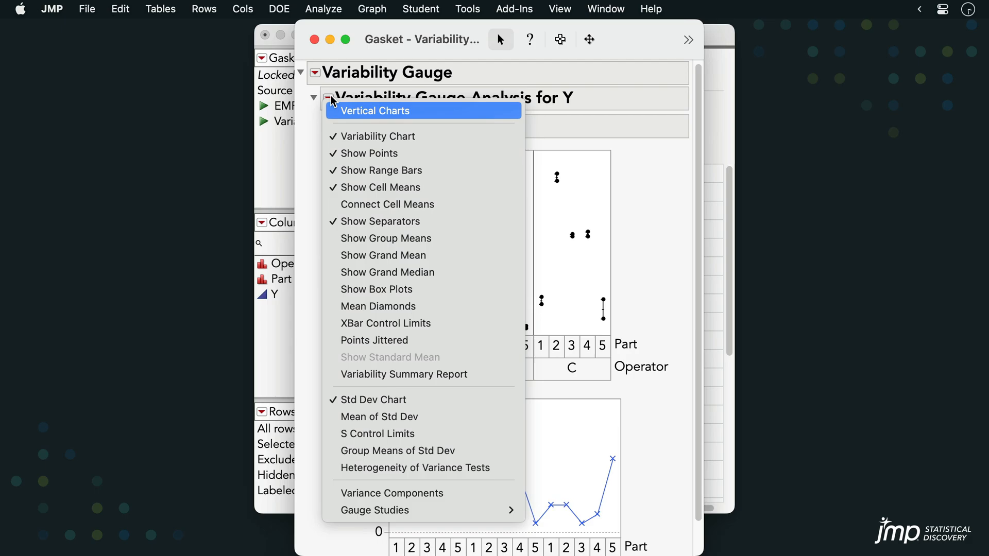
mouse_move(386, 238)
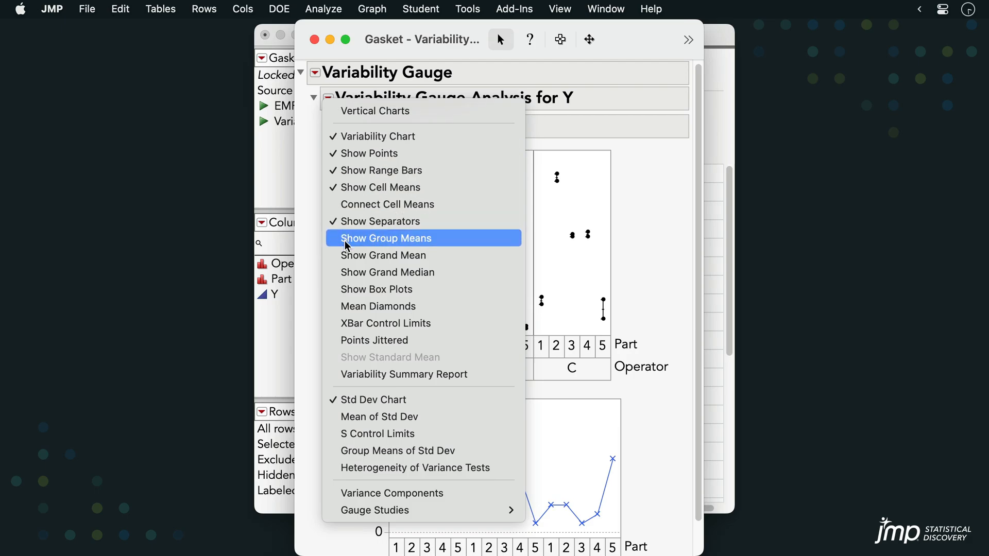
click(386, 238)
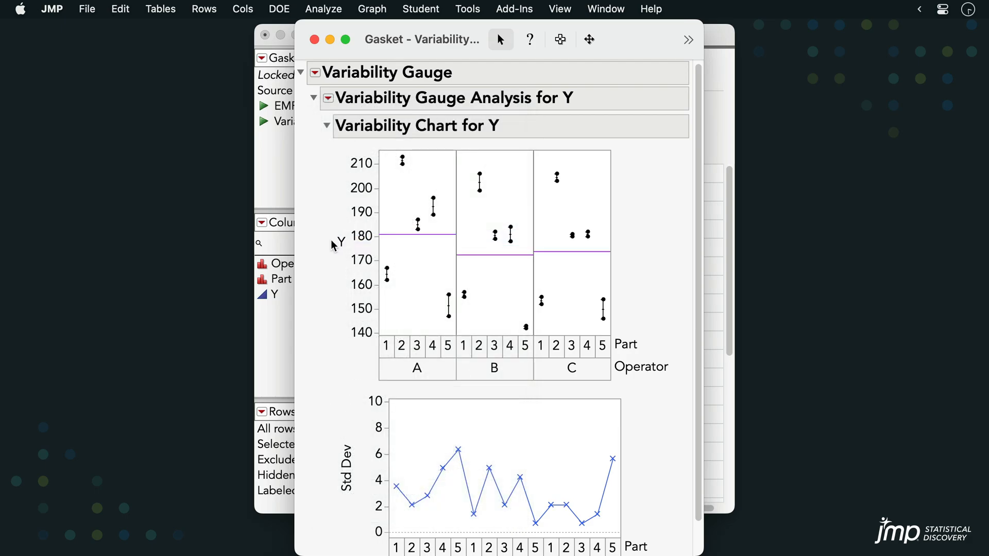
mouse_move(316, 246)
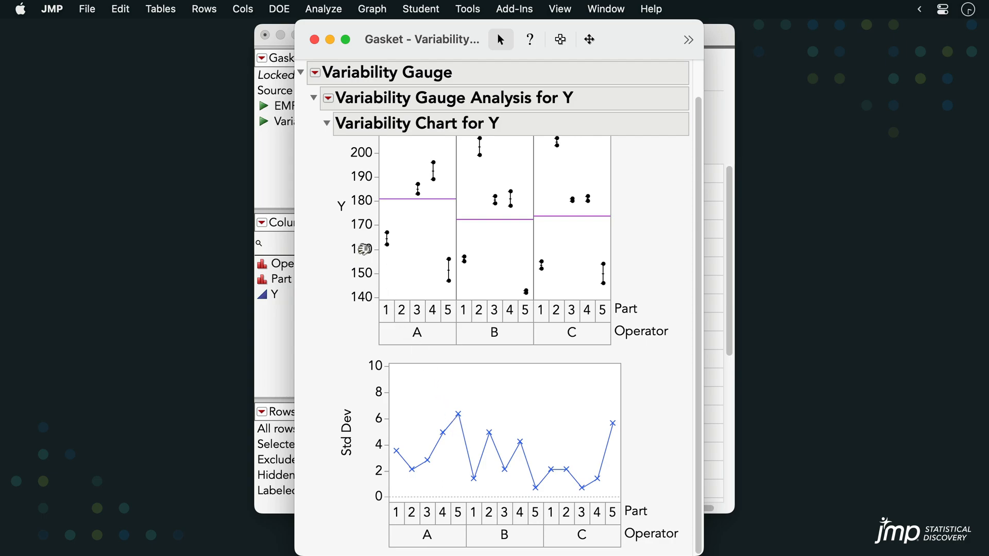
- Request a Gauge R&R study from Gauge Studies, bringing up the Crossed model prompt
click(328, 97)
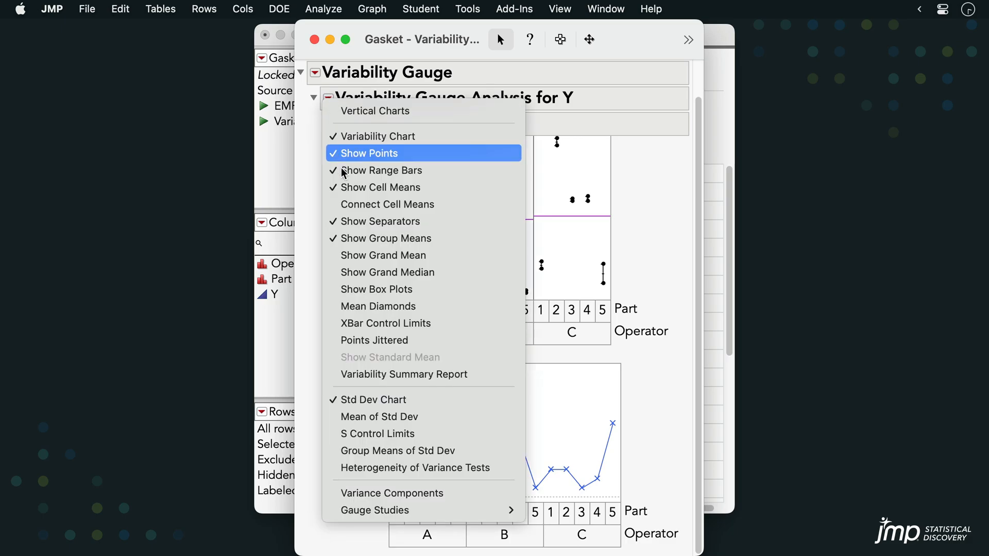
mouse_move(374, 510)
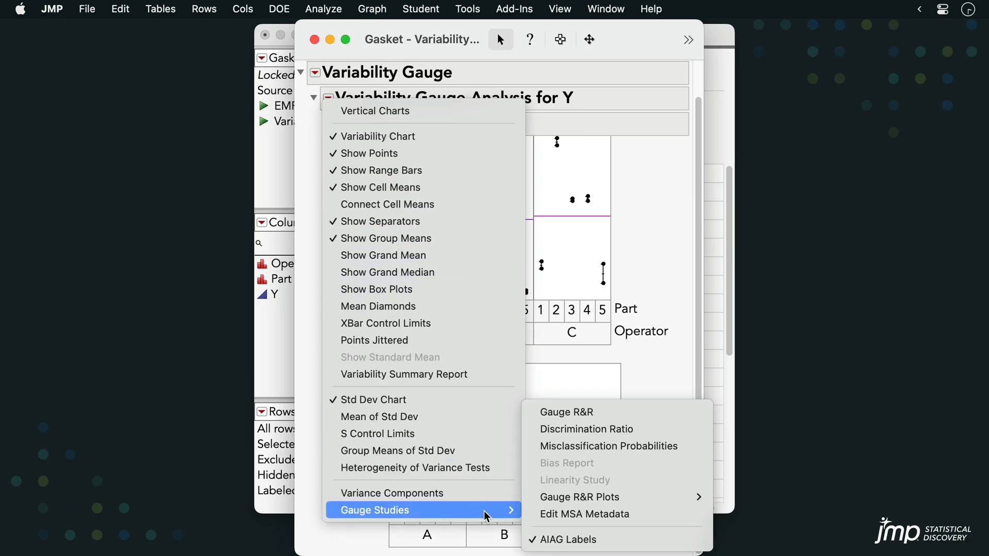
click(566, 413)
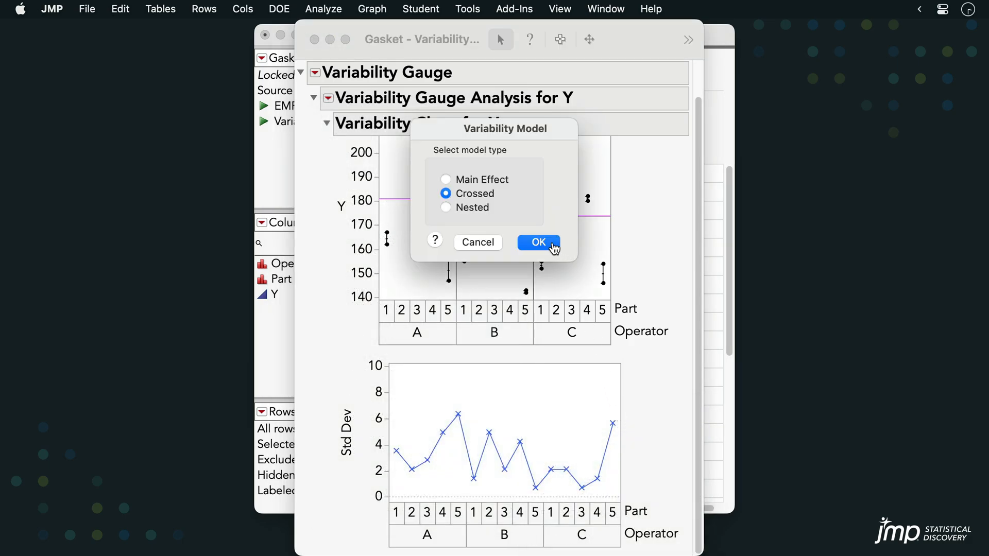
- Accept the Crossed model and set a tolerance range of 100 to produce the Gauge R&R report
click(537, 242)
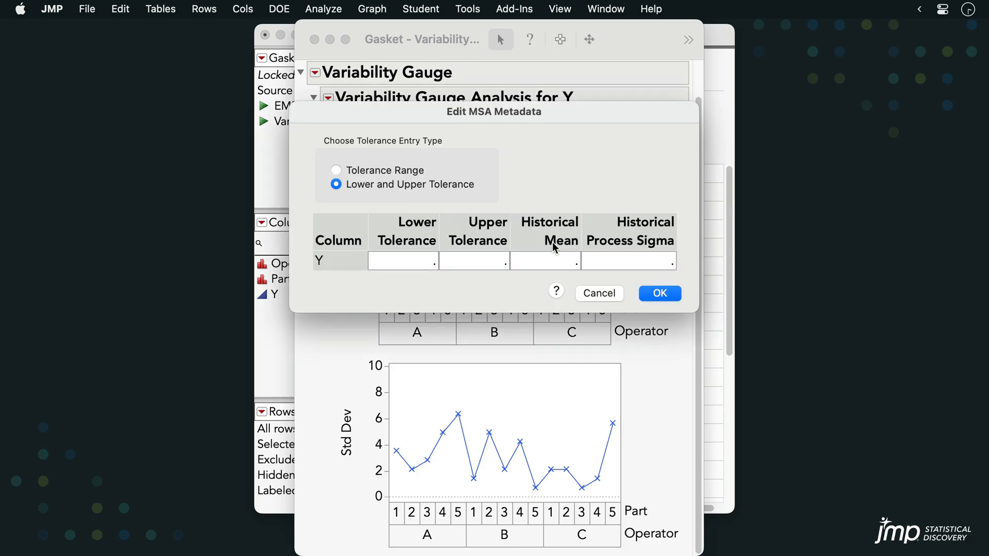
mouse_move(529, 183)
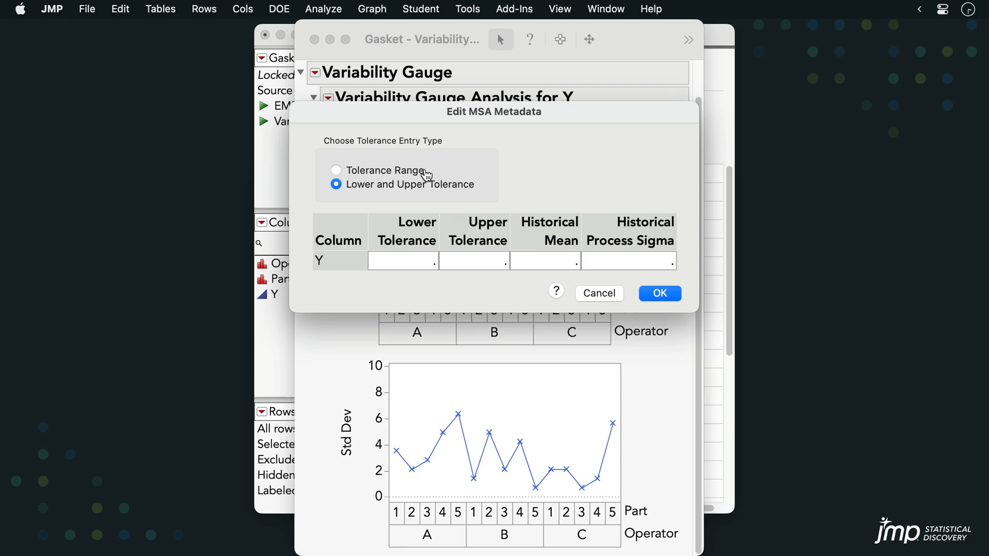
click(336, 170)
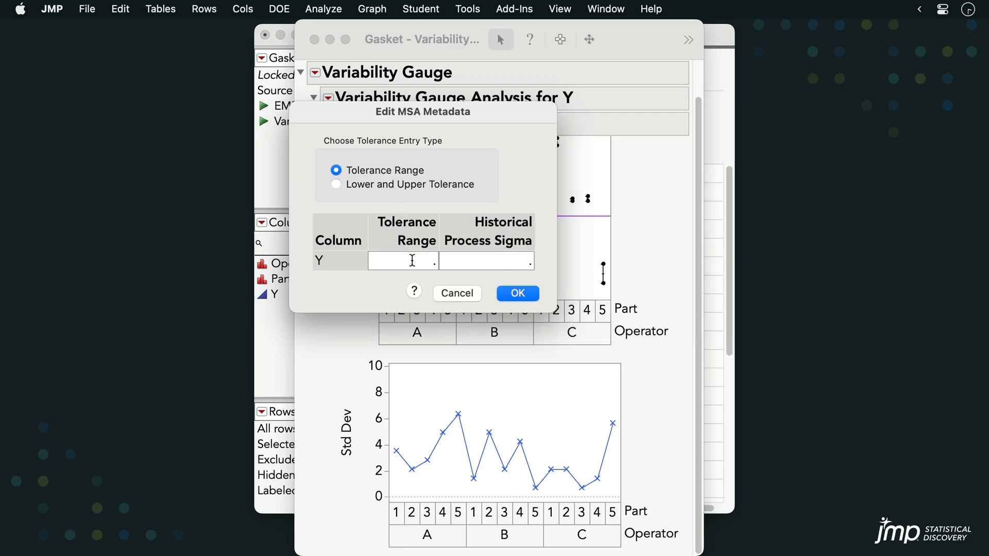
text(100)
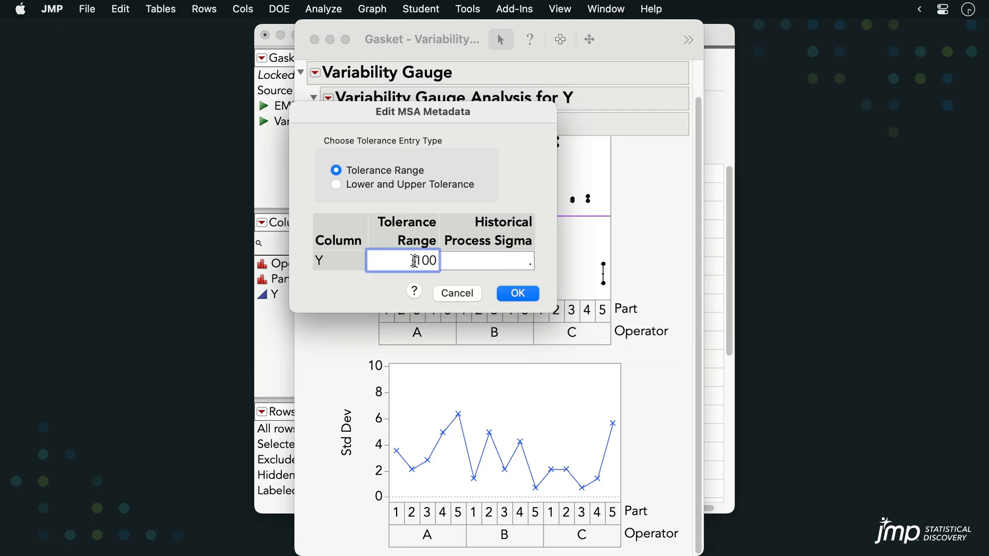
click(516, 294)
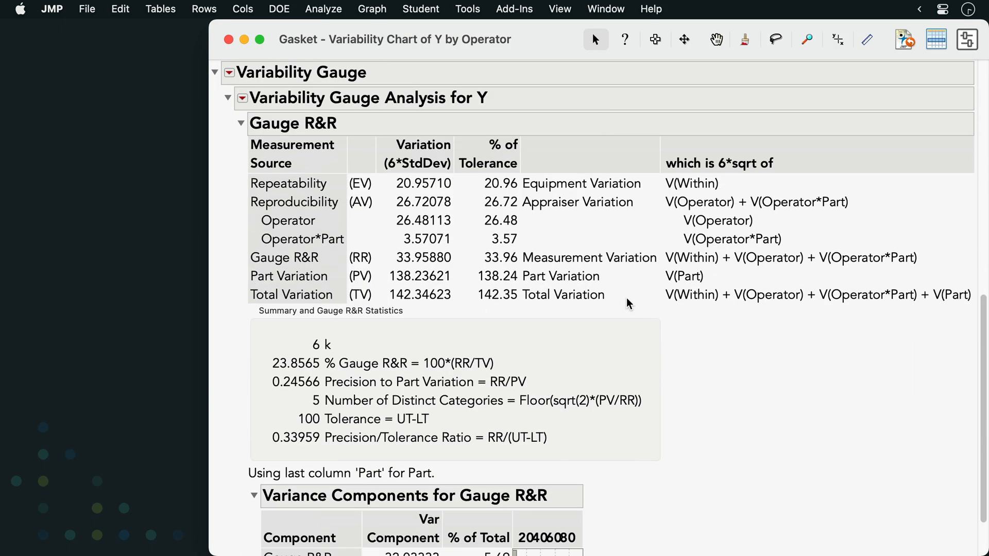
scroll(down, 3)
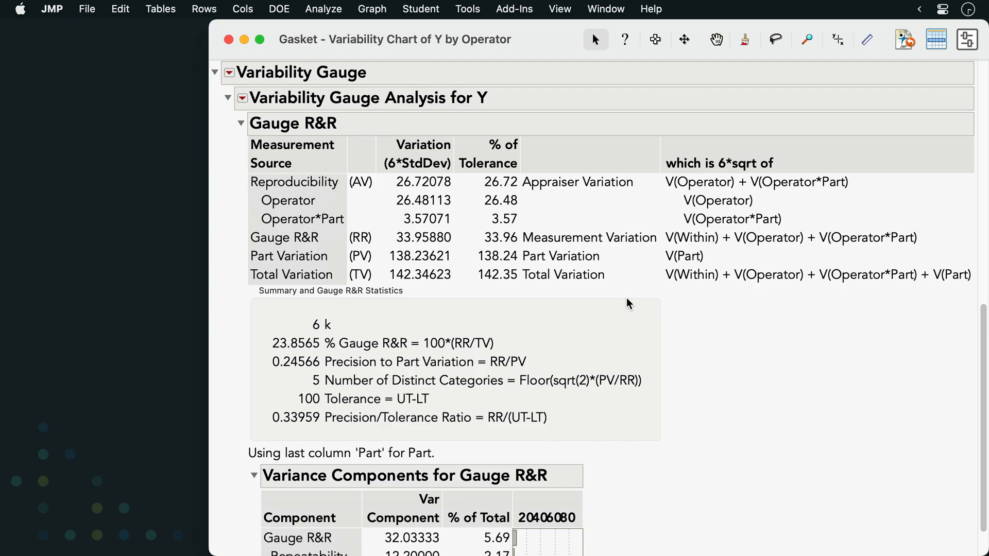
mouse_move(414, 298)
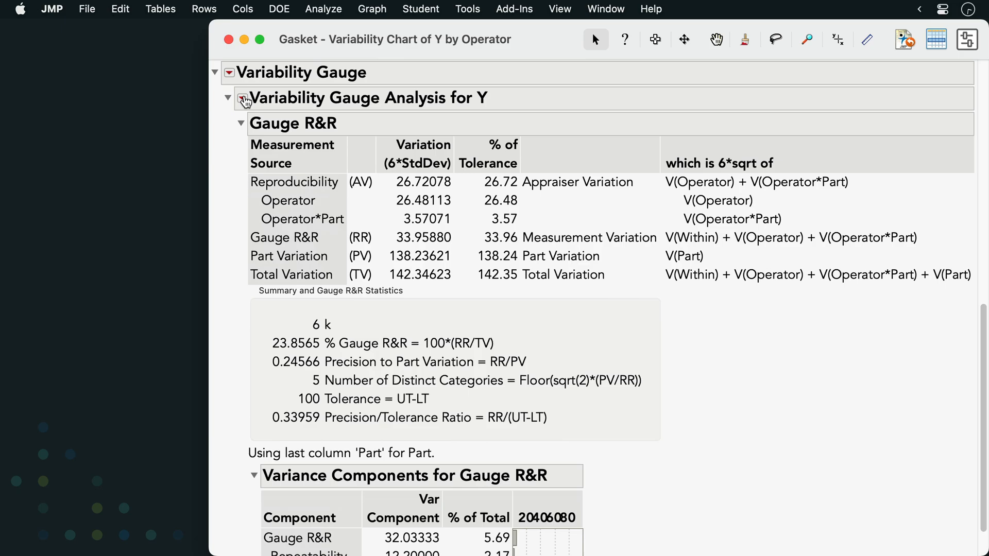
- Reopen the report's red triangle options and point to Gauge Studies
click(241, 99)
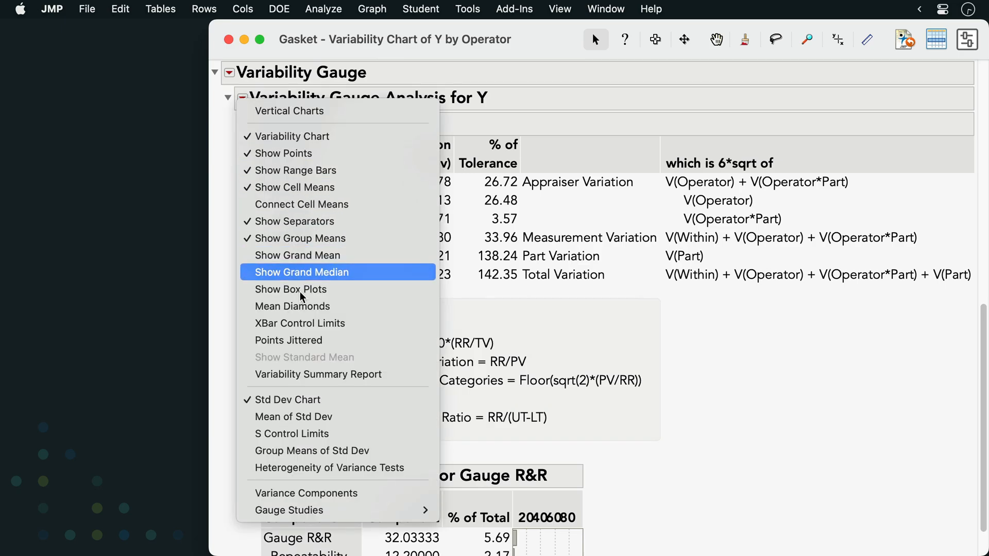
mouse_move(289, 510)
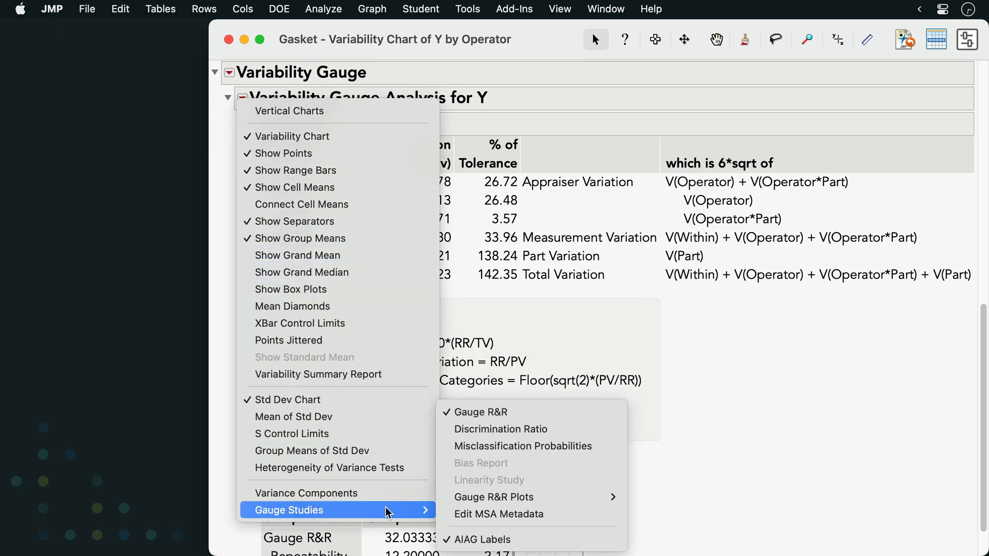